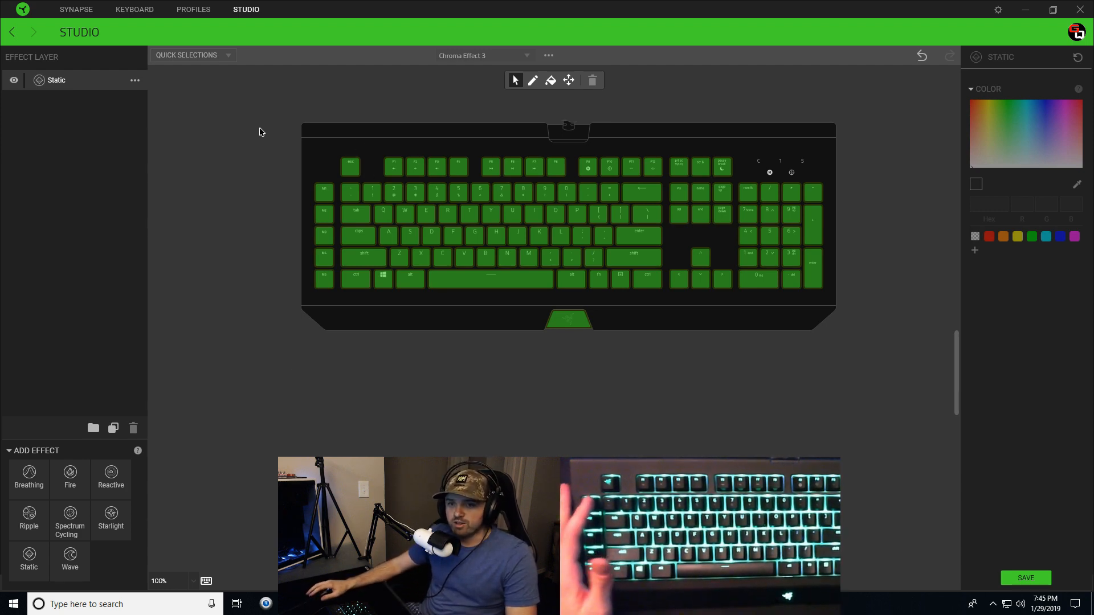
pyautogui.moveTo(69, 133)
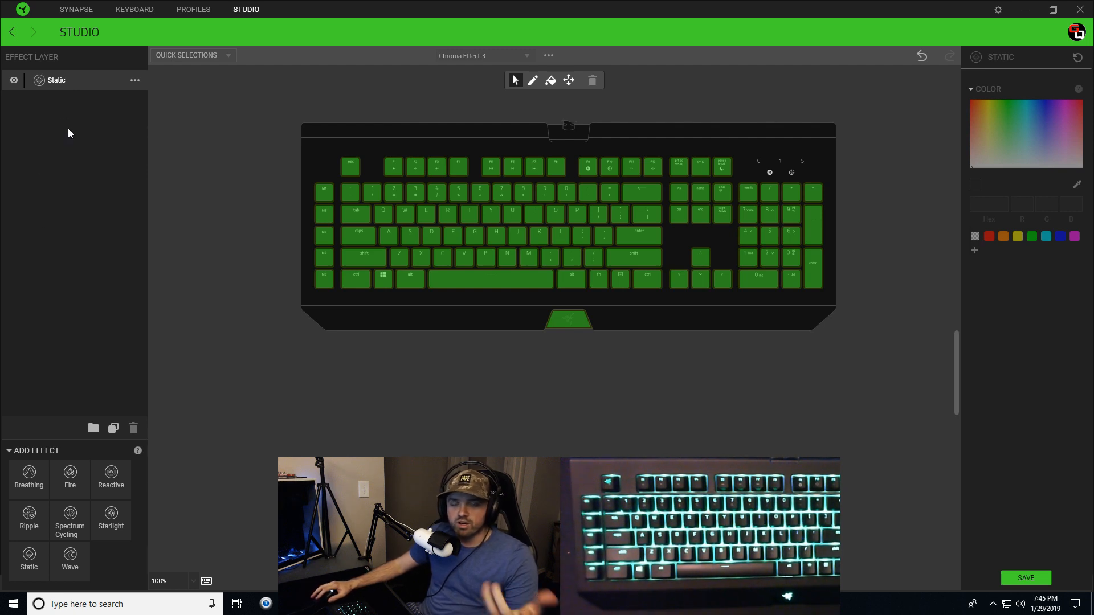
pyautogui.moveTo(134, 159)
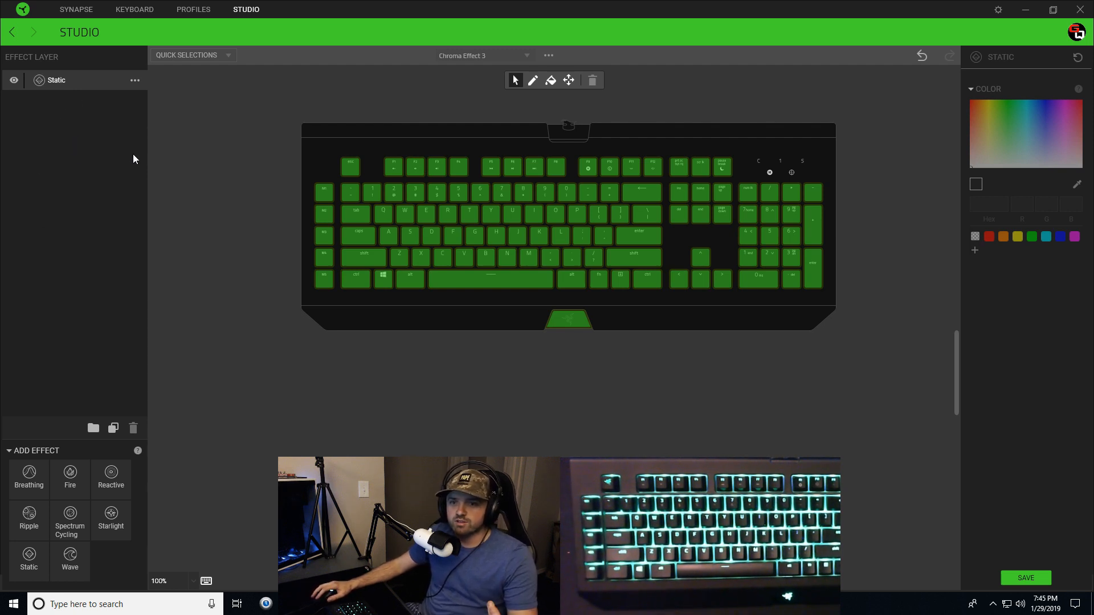
pyautogui.moveTo(80, 164)
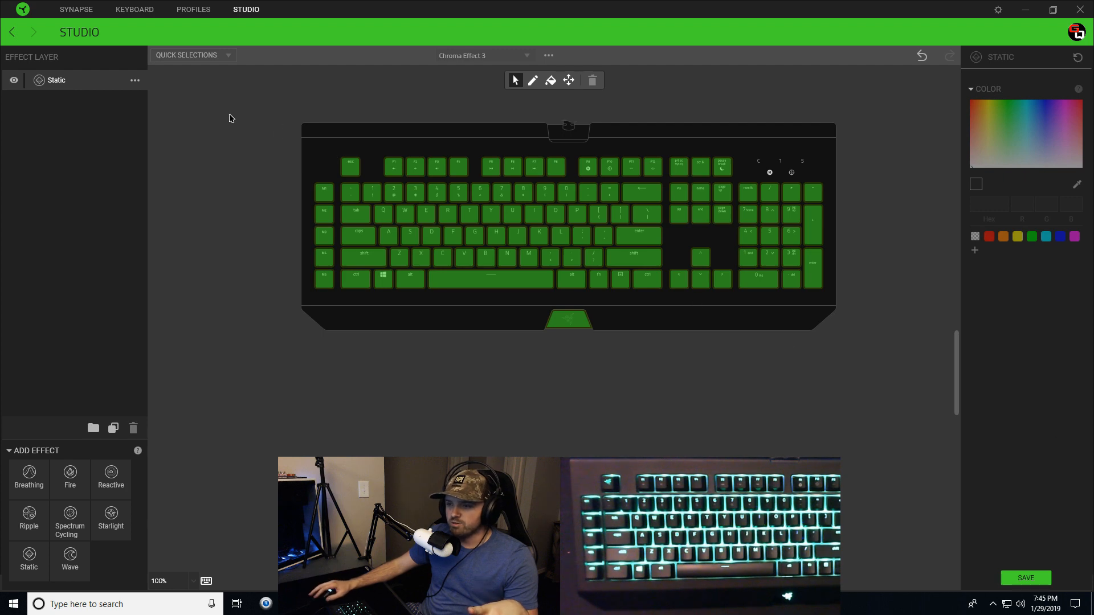
pyautogui.moveTo(270, 119)
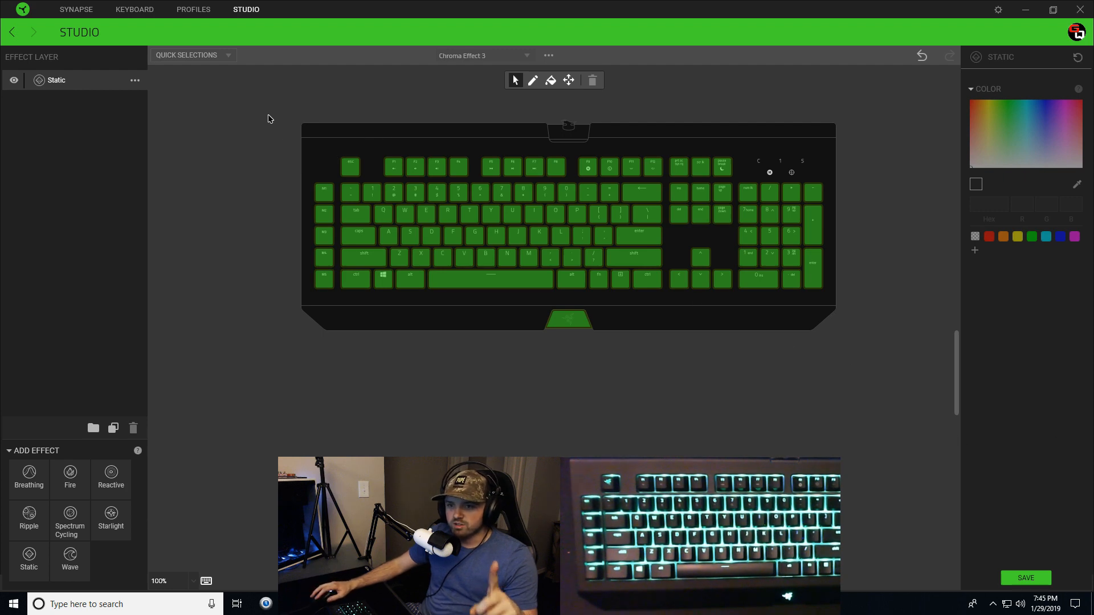
pyautogui.moveTo(907, 341)
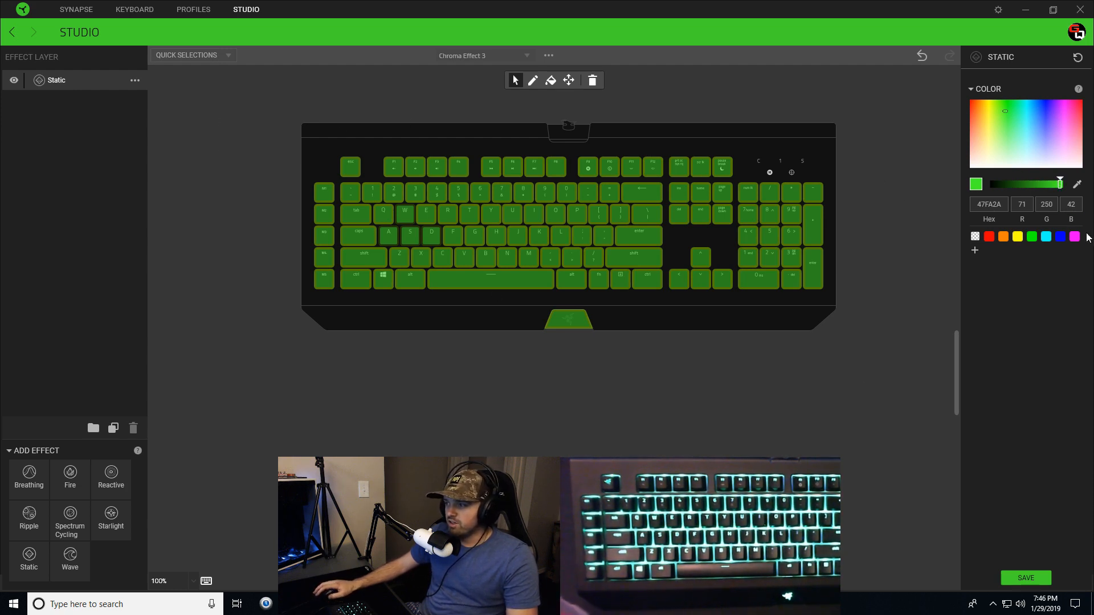
# Dim the Static layer's green to hex 227514 with the brightness slider and save the lighting
pyautogui.moveTo(1059, 185); pyautogui.dragTo(1056, 187)
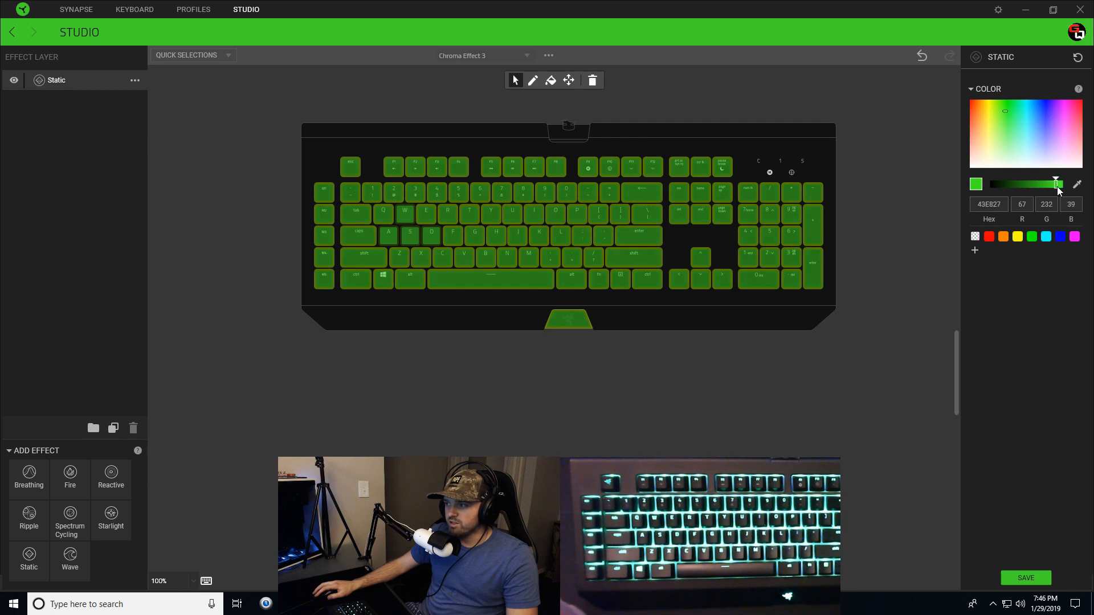
pyautogui.moveTo(1056, 184); pyautogui.dragTo(1035, 184)
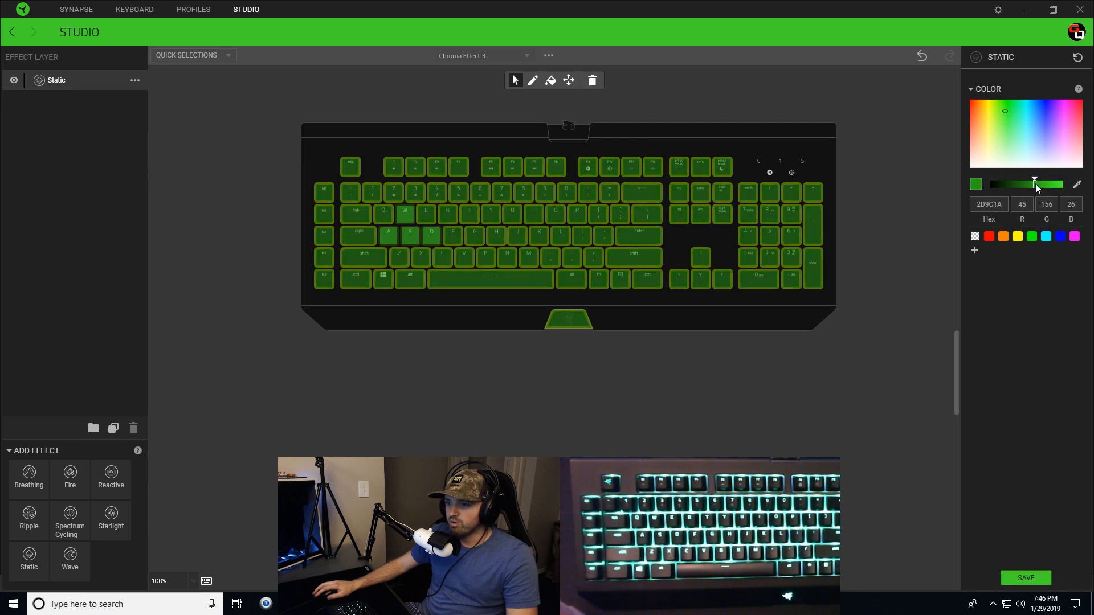
pyautogui.moveTo(1035, 184); pyautogui.dragTo(1017, 183)
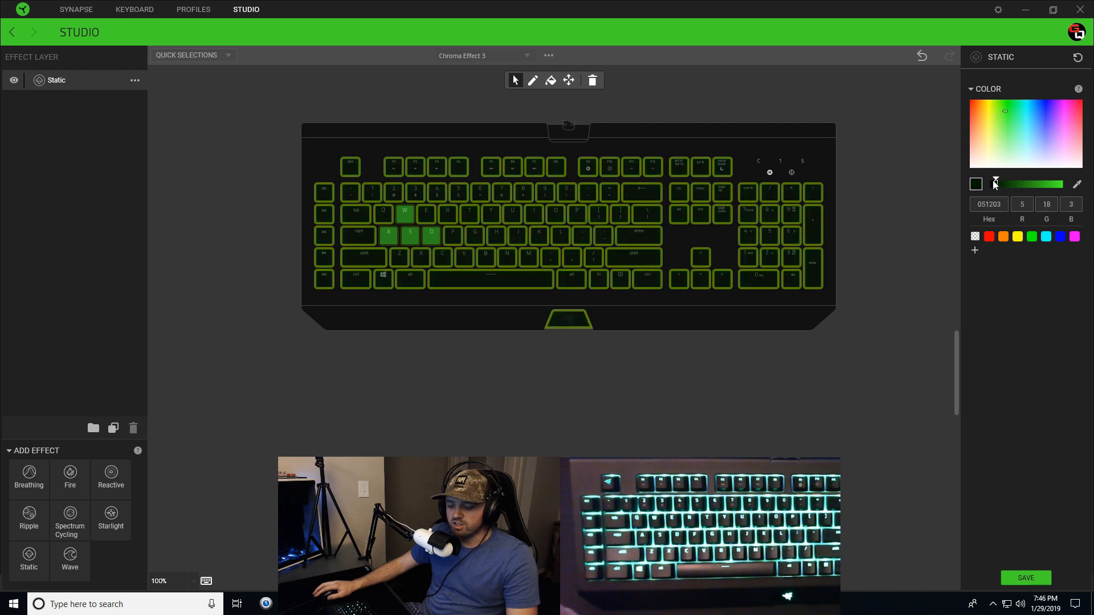
pyautogui.moveTo(996, 184); pyautogui.dragTo(1031, 183)
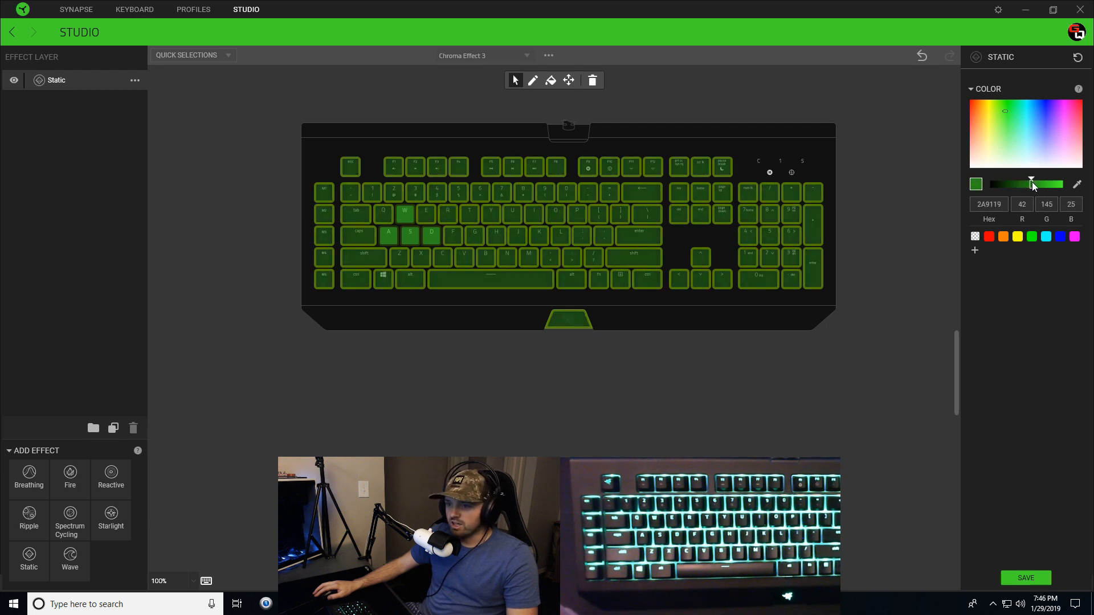
pyautogui.moveTo(1031, 183); pyautogui.dragTo(1022, 183)
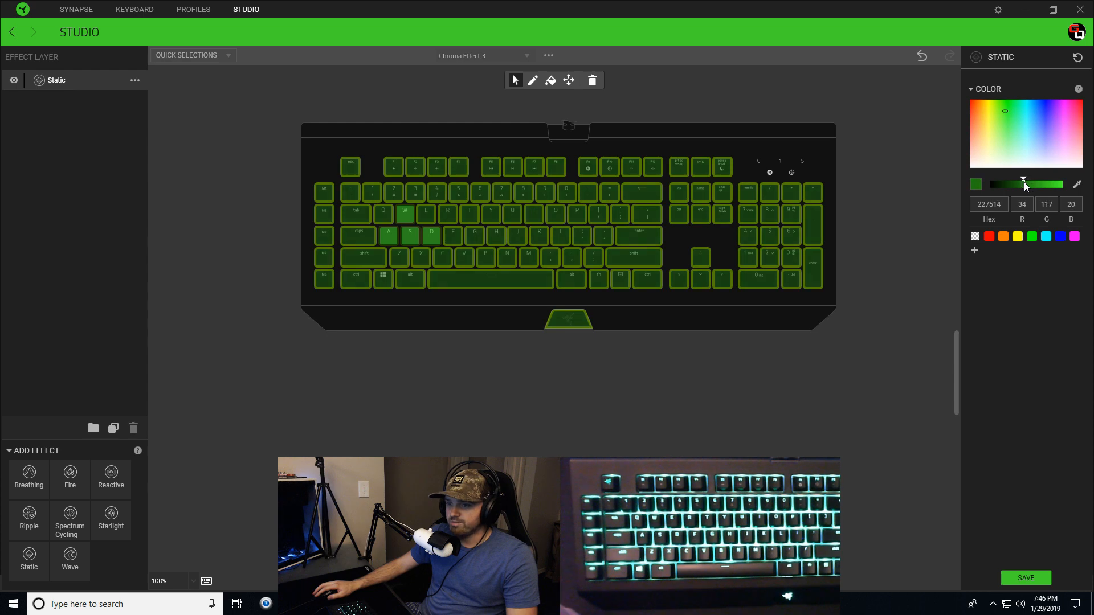
pyautogui.click(1025, 578)
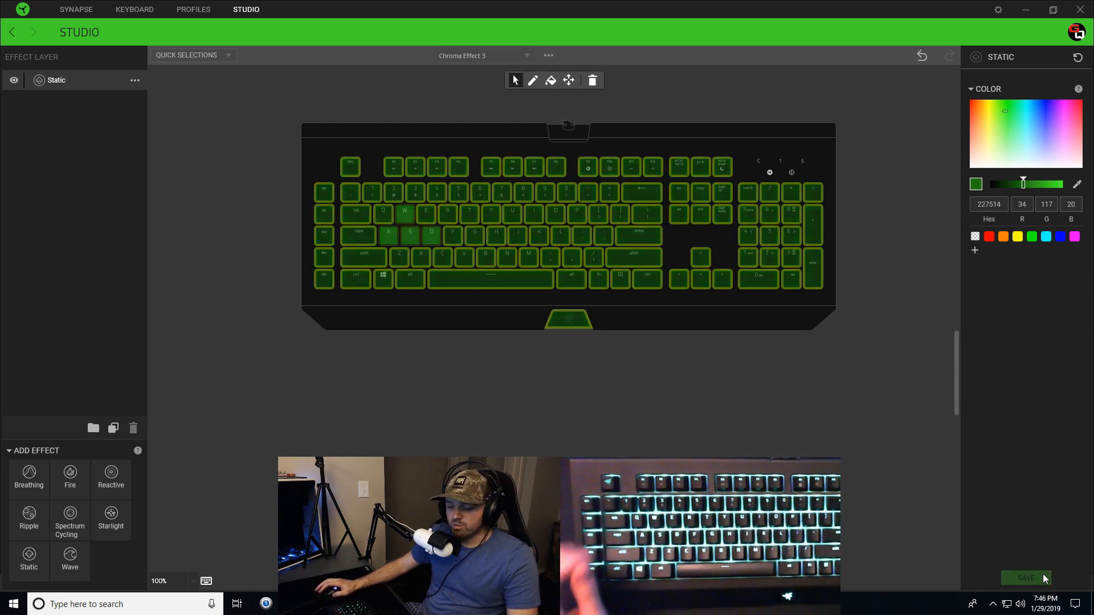
pyautogui.click(1025, 578)
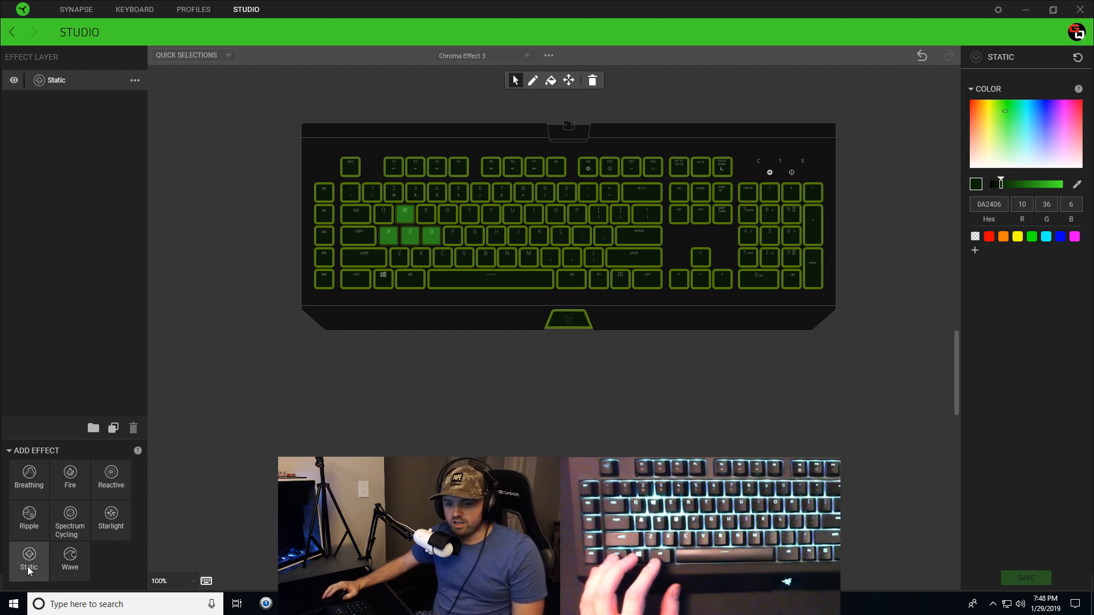
# Add a second Static layer colouring only W, A, S, D magenta FF00FF over the dim green
pyautogui.click(28, 561)
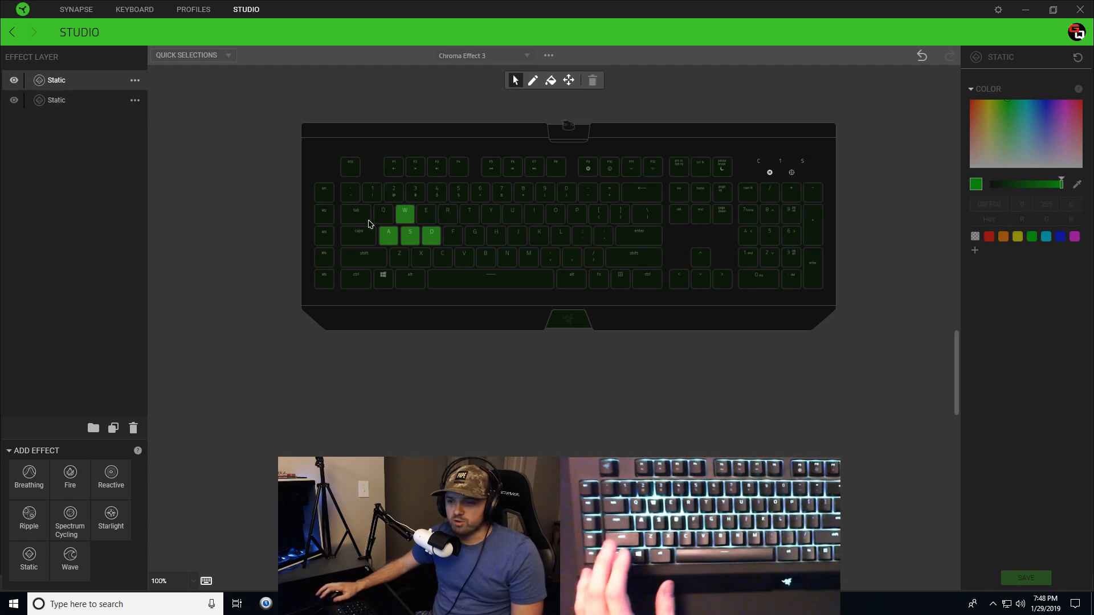
pyautogui.click(405, 213)
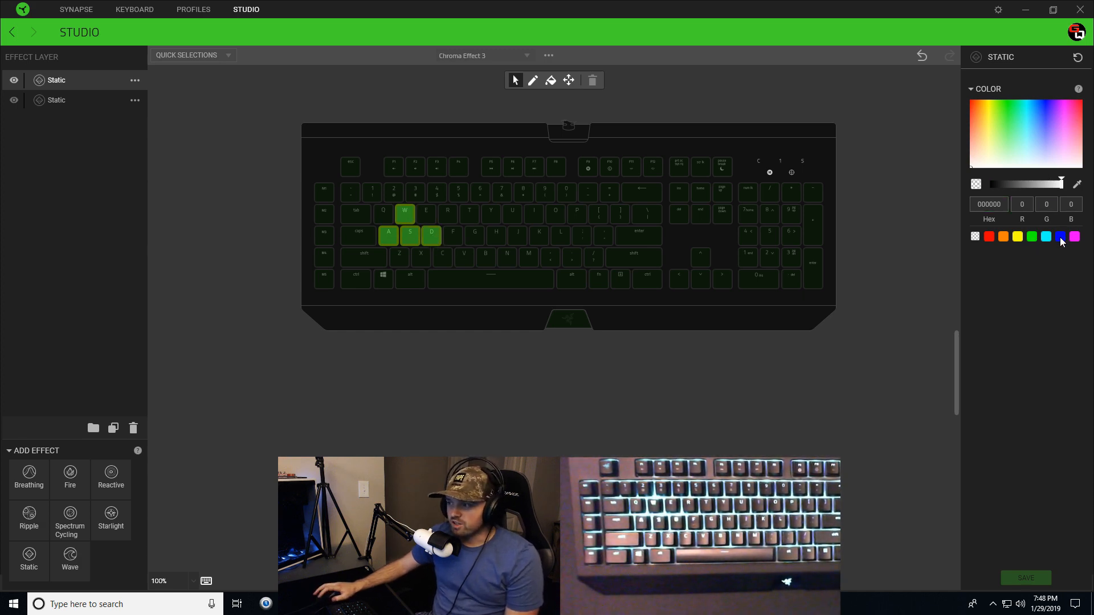
pyautogui.click(1060, 236)
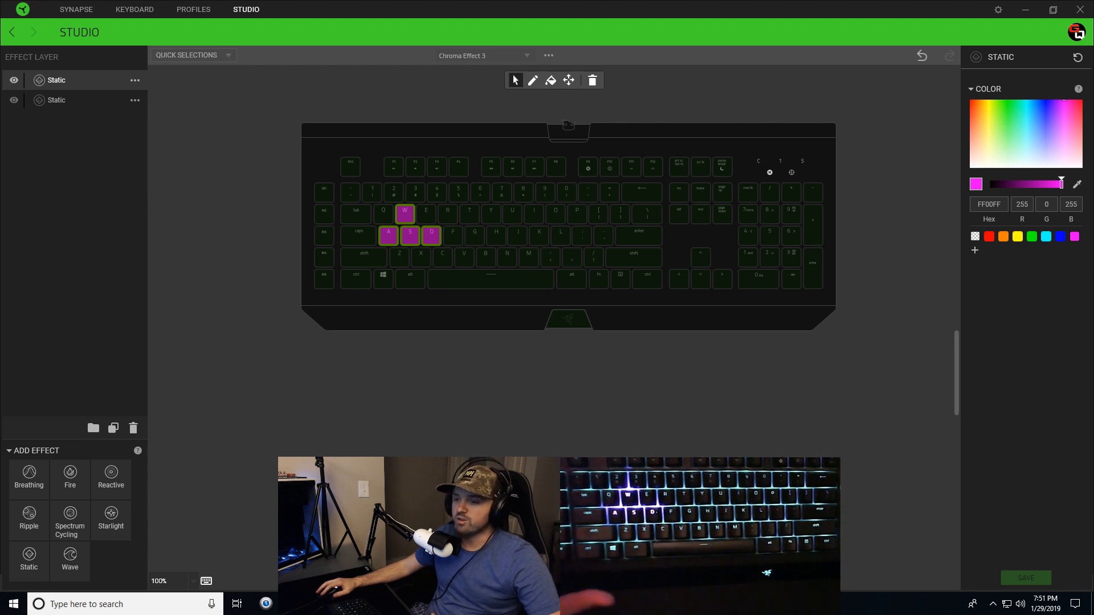
# Add a Wave layer on top of both Static layers with the rainbow spectrum colour pattern
pyautogui.click(304, 274)
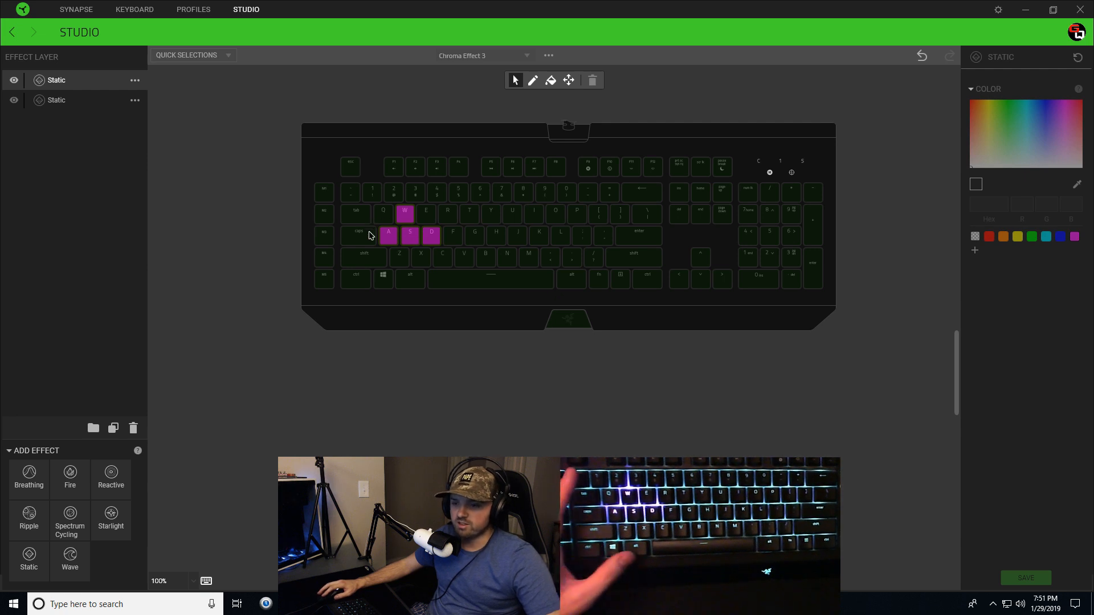
pyautogui.moveTo(359, 236)
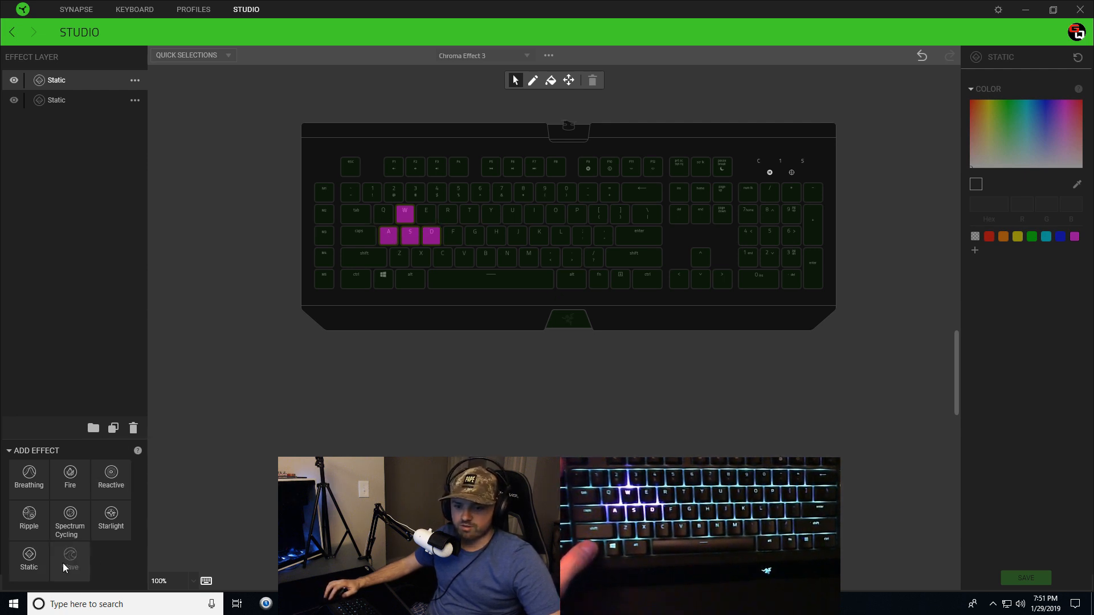
pyautogui.click(69, 559)
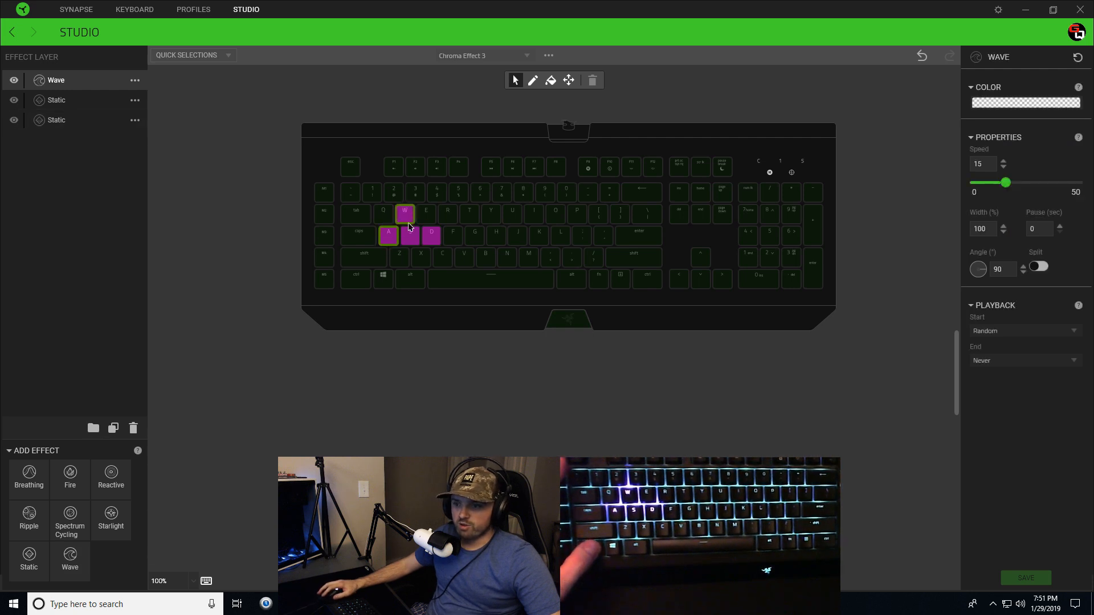
pyautogui.click(1026, 103)
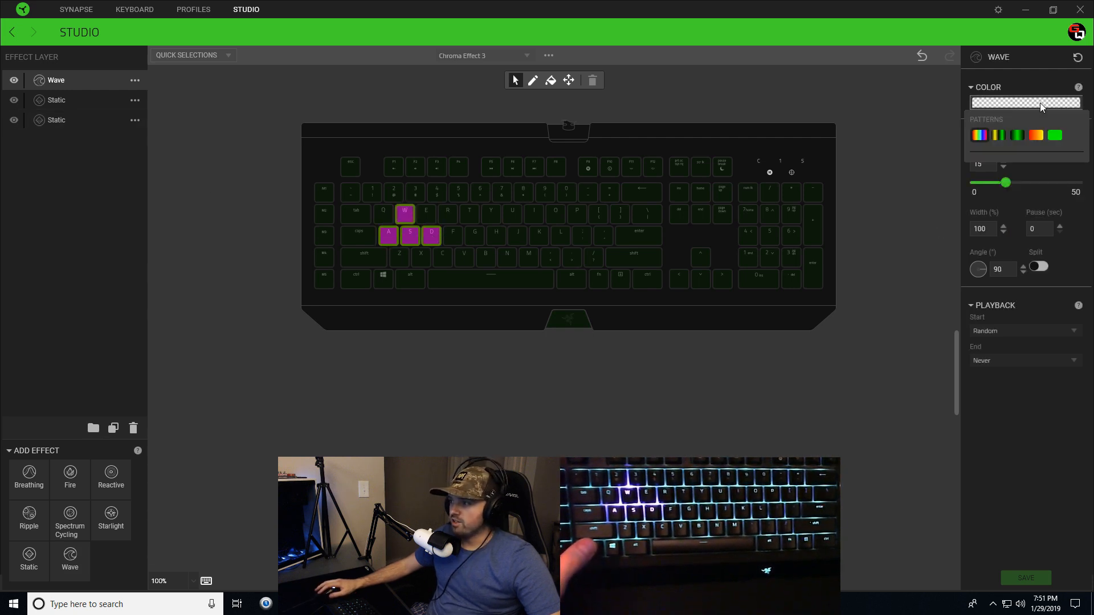
pyautogui.click(1026, 103)
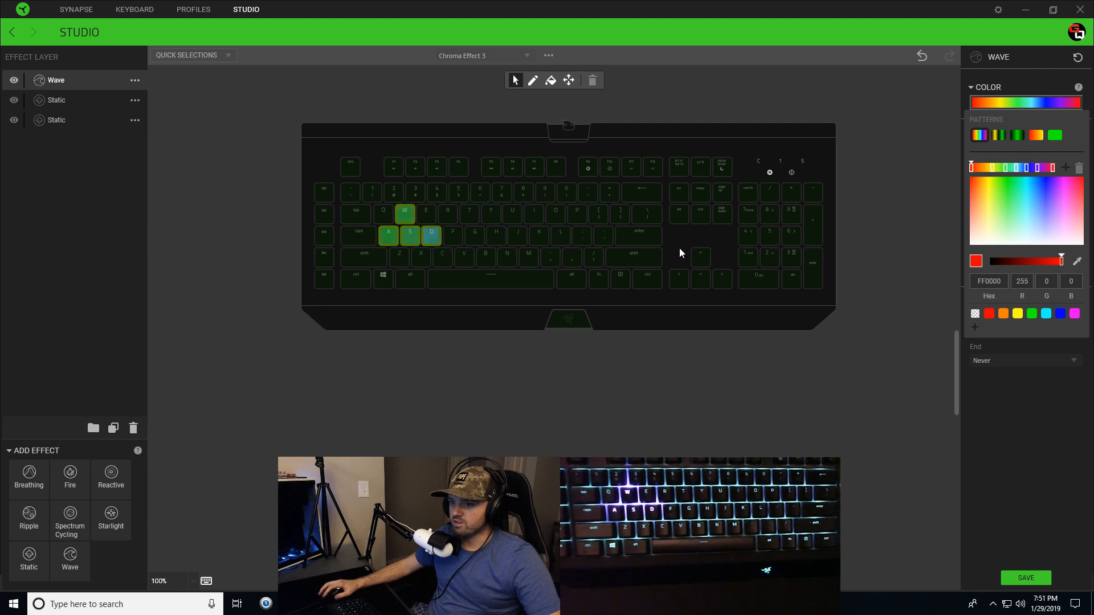